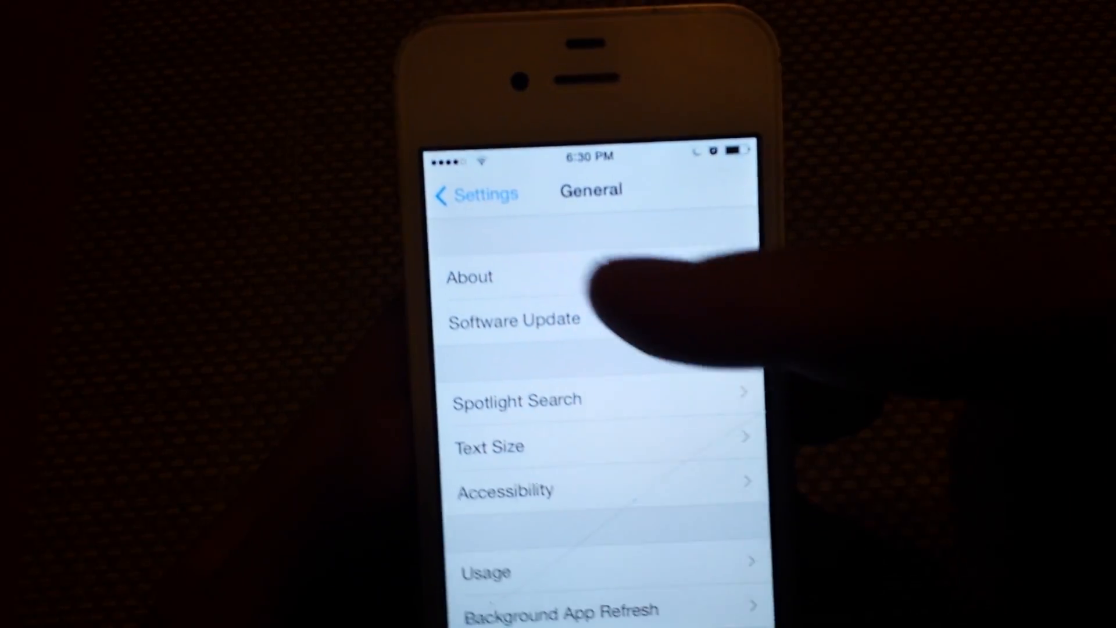
- Switch off the Manual Do Not Disturb toggle under Settings > Do Not Disturb
click(476, 193)
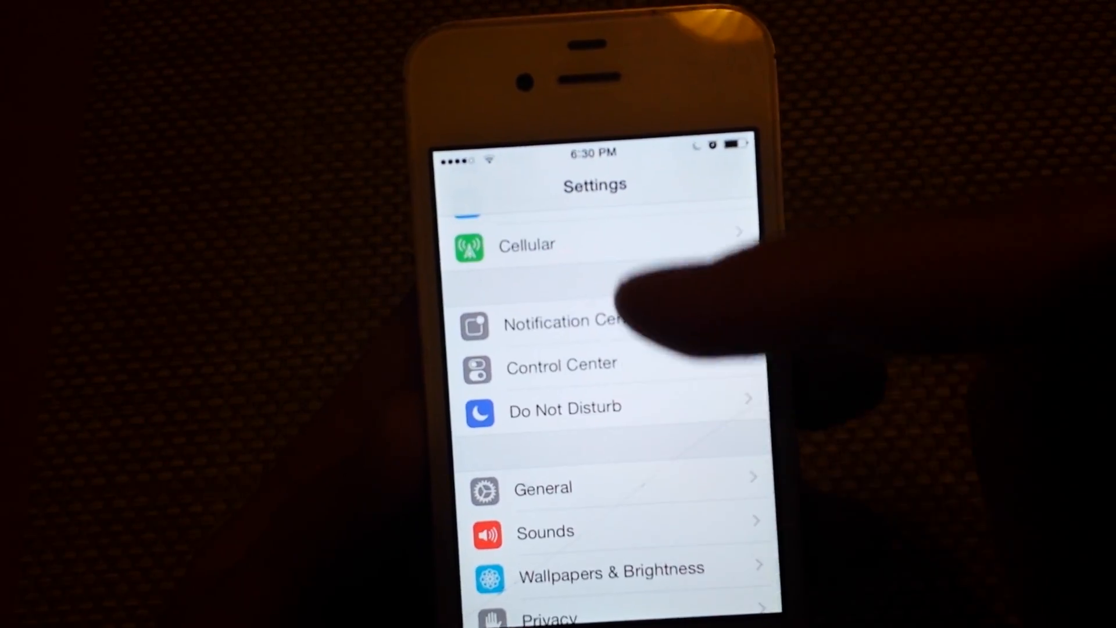
click(564, 408)
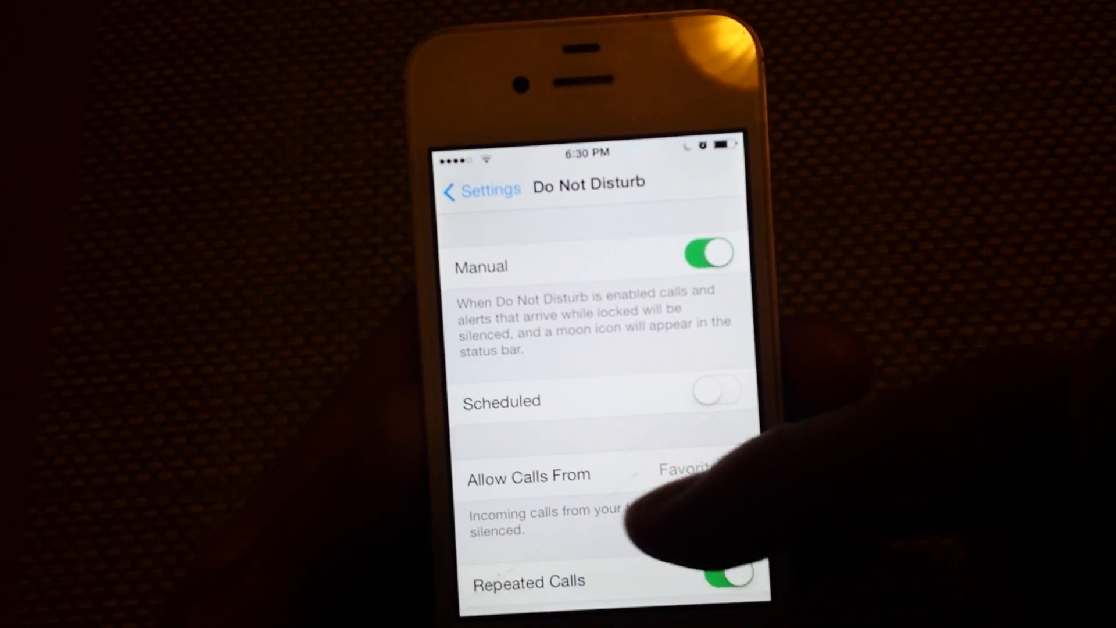
scroll(down, 3)
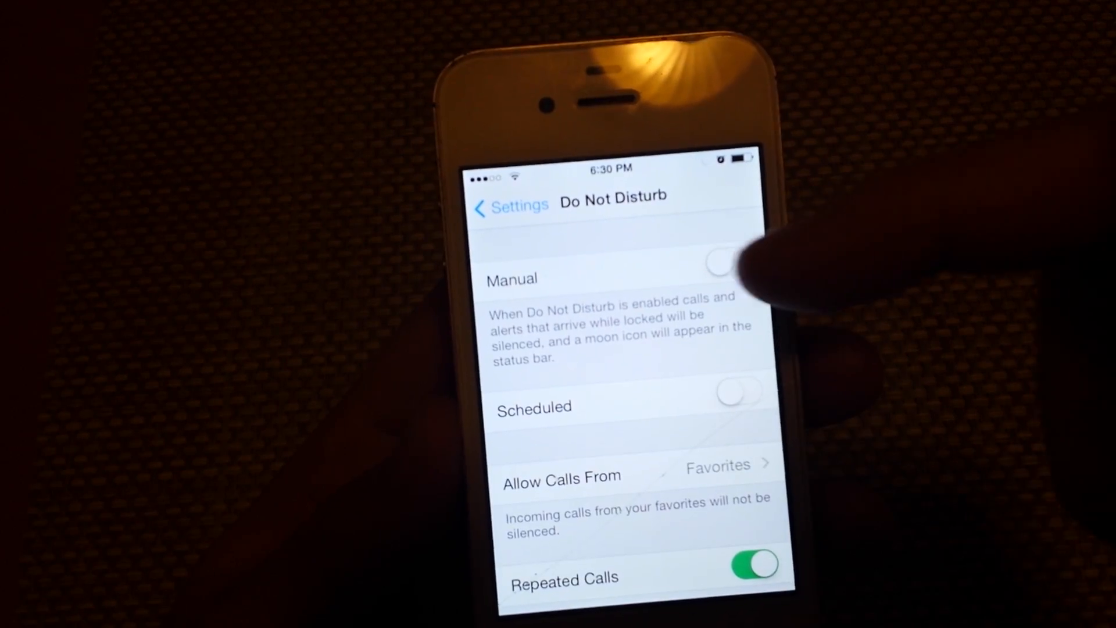
click(718, 262)
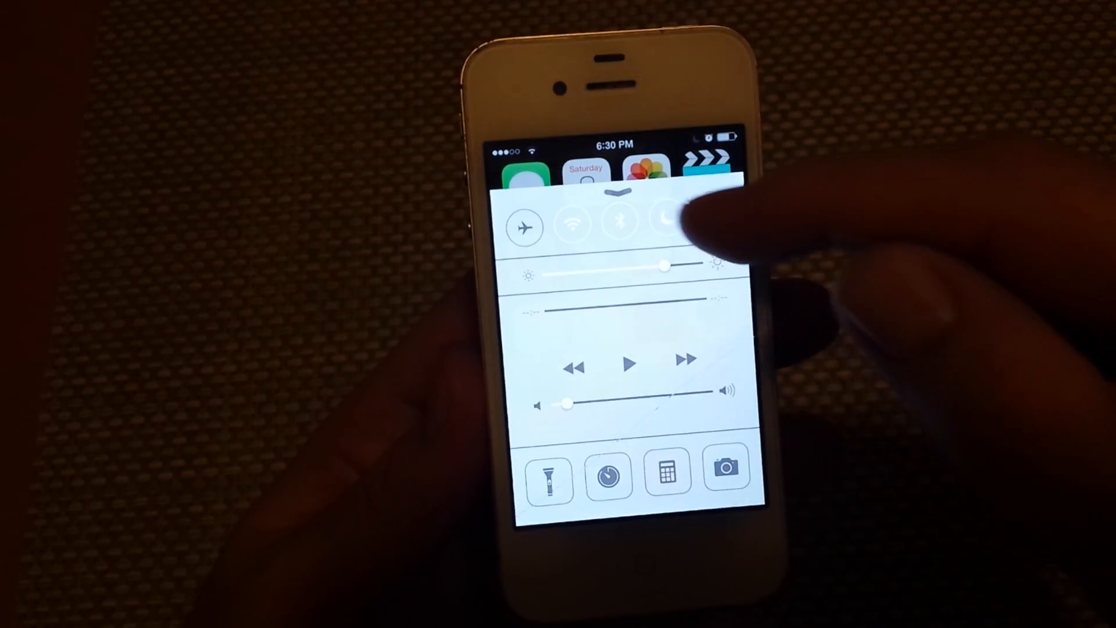
- Tap the Control Center moon icon so it reads 'Do Not Disturb: Off'
click(665, 224)
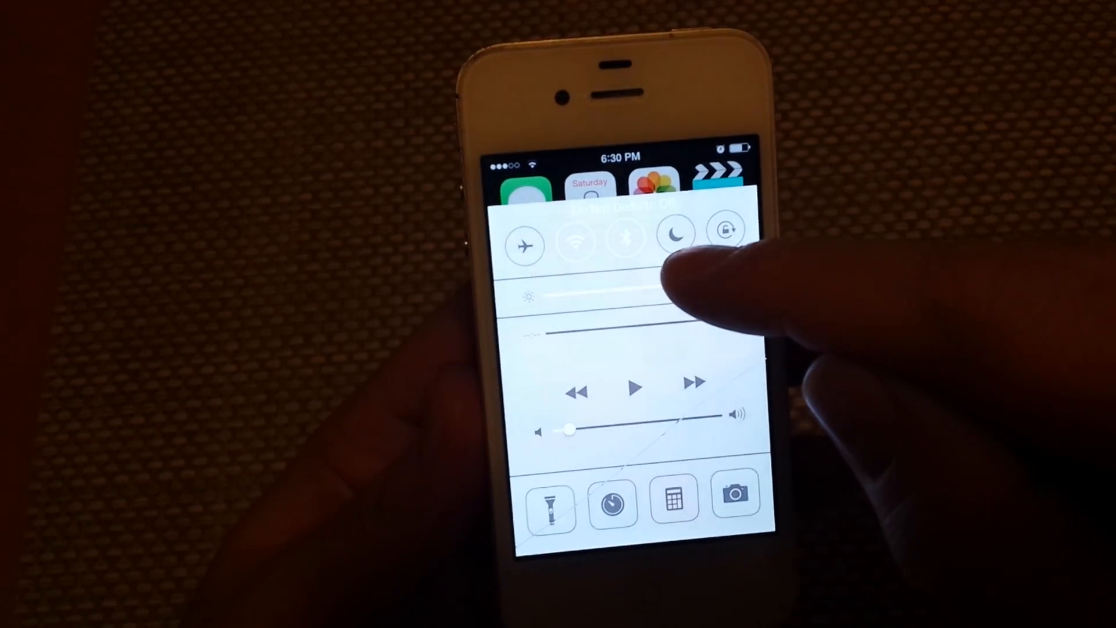